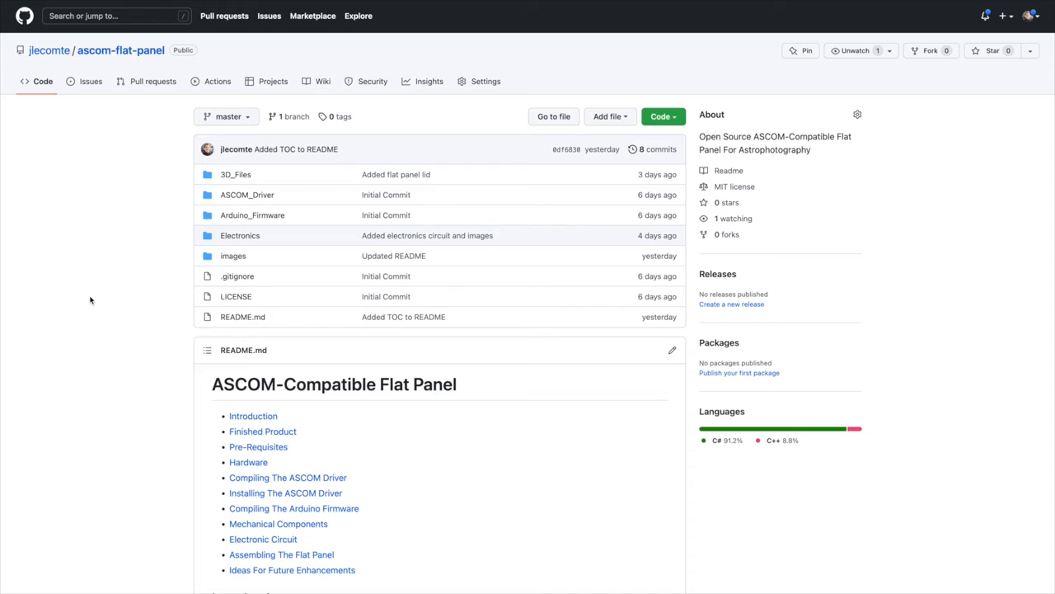
pyautogui.moveTo(93, 296)
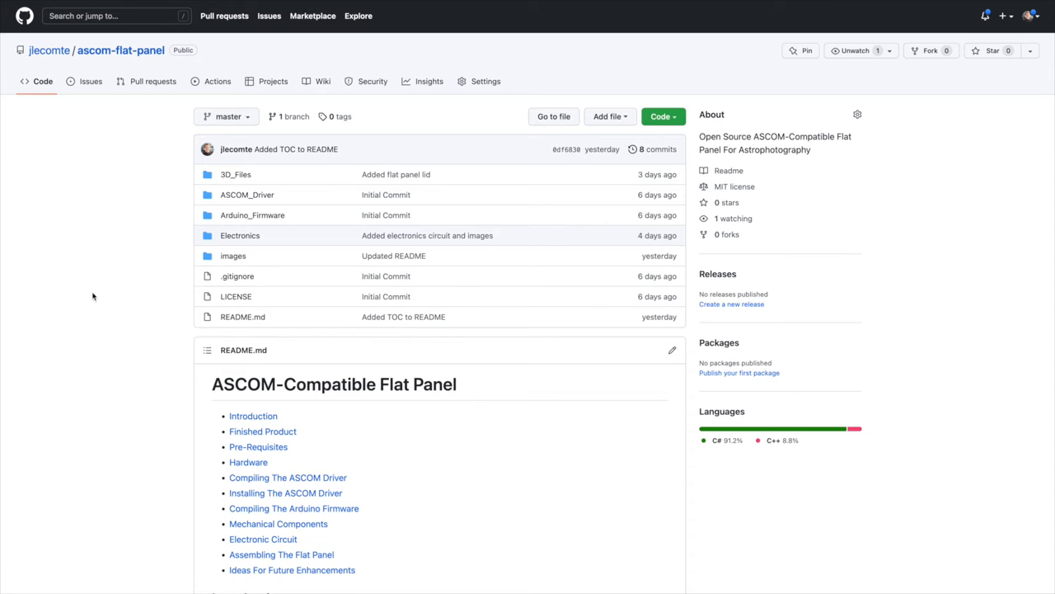
pyautogui.moveTo(241, 186)
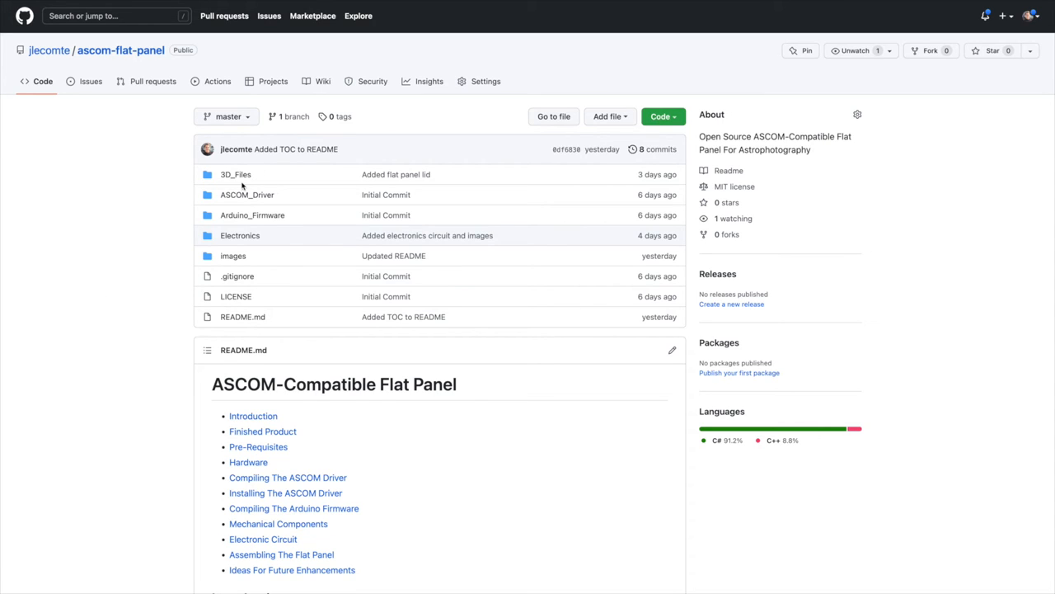
pyautogui.moveTo(297, 175)
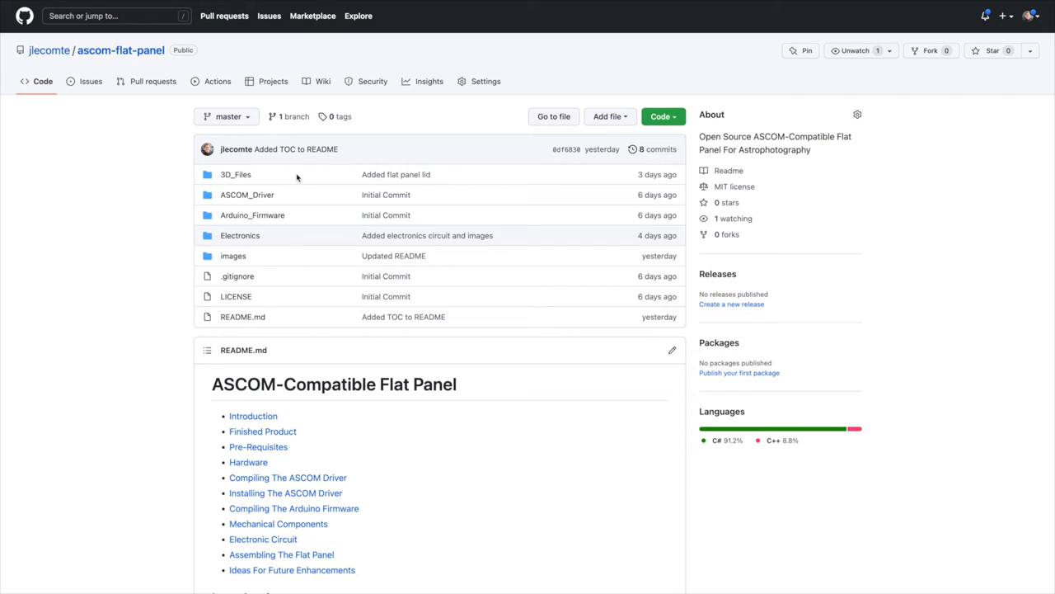
pyautogui.moveTo(300, 174)
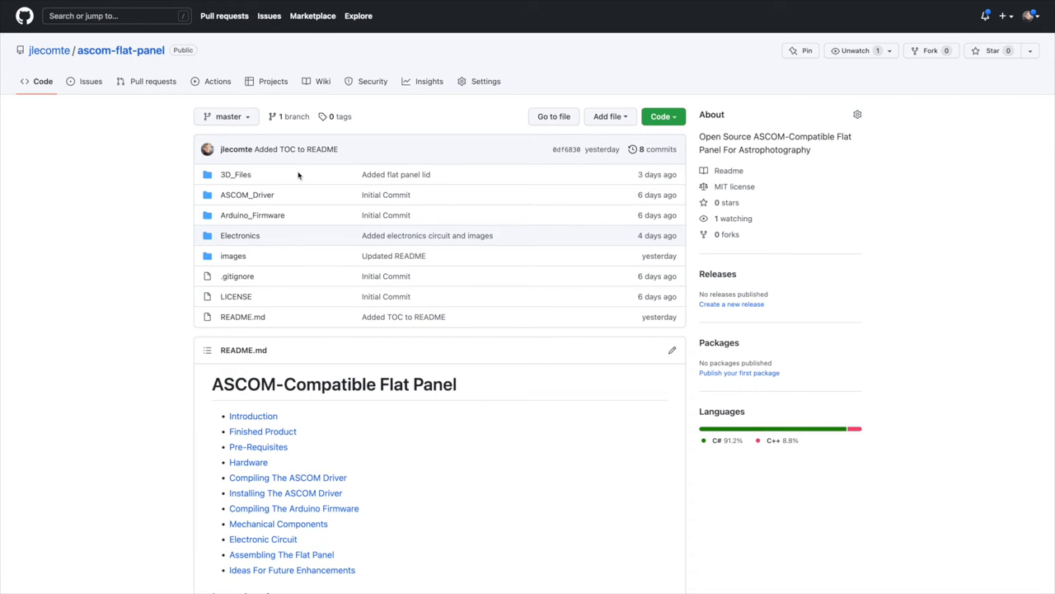
pyautogui.moveTo(288, 184)
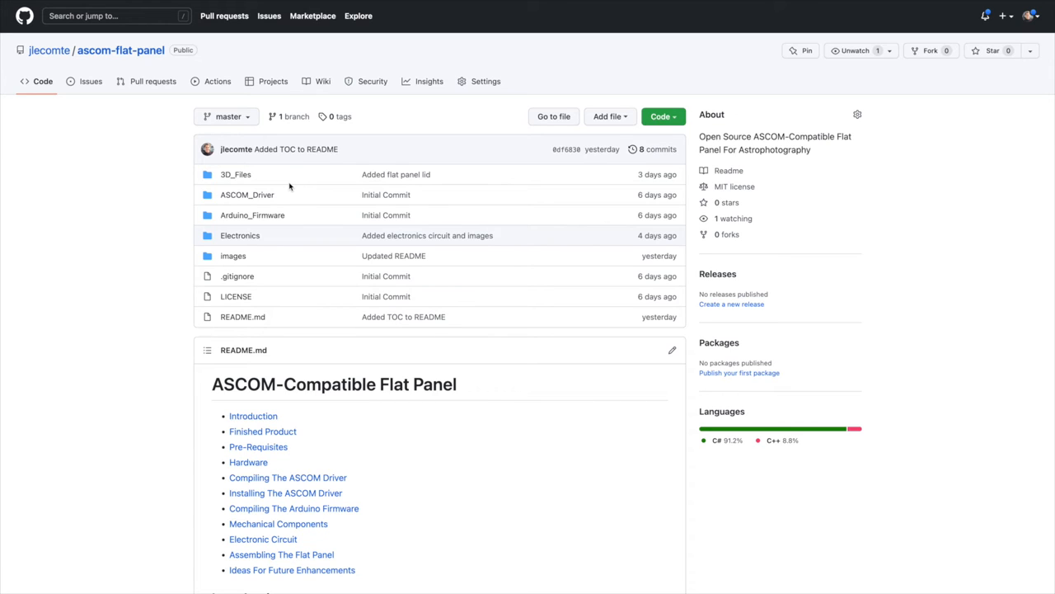
pyautogui.moveTo(219, 196)
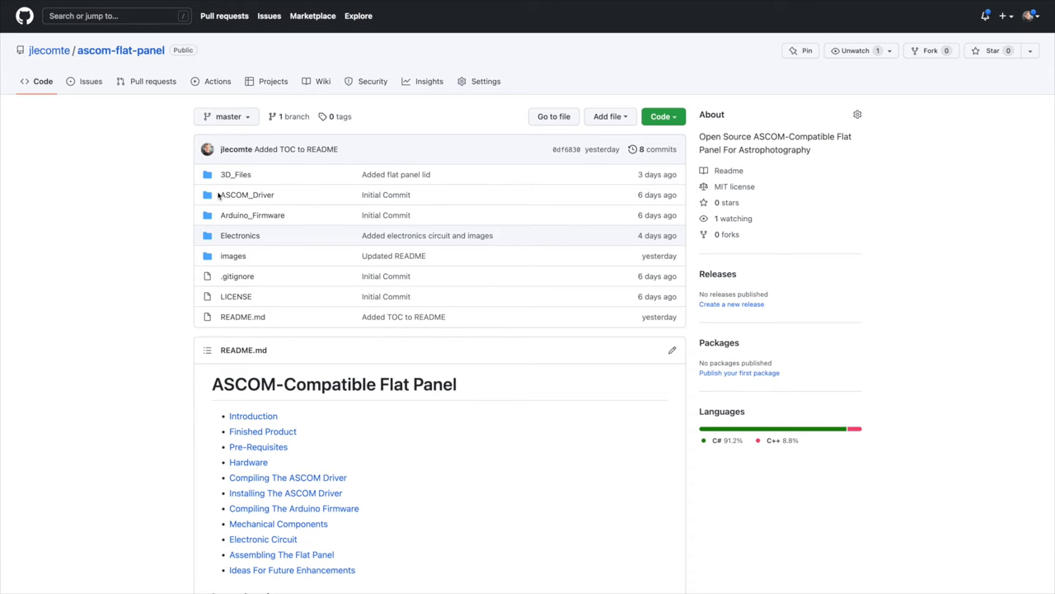
pyautogui.moveTo(204, 215)
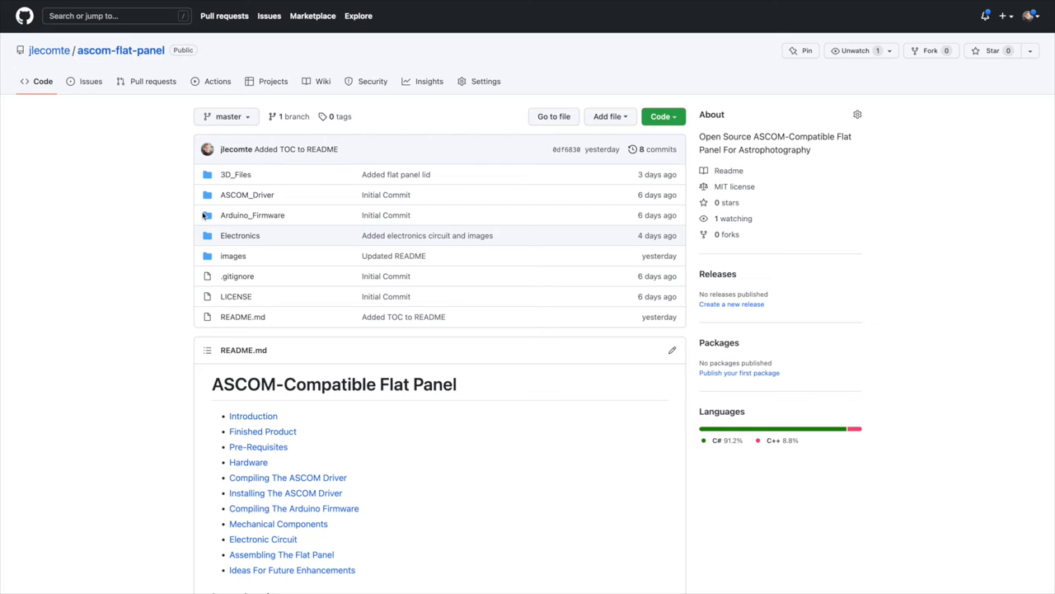
# - Scroll down through the Equipment page to reach the Flat Panel section with DarkSkyGeek's Flat Panel chosen
pyautogui.scroll(-3)
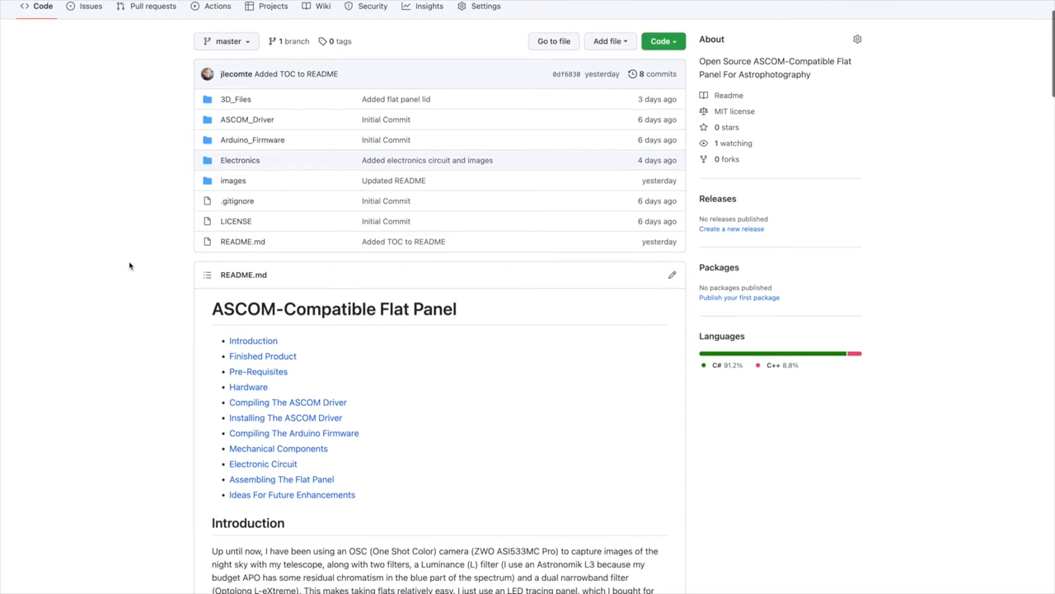
pyautogui.scroll(-3)
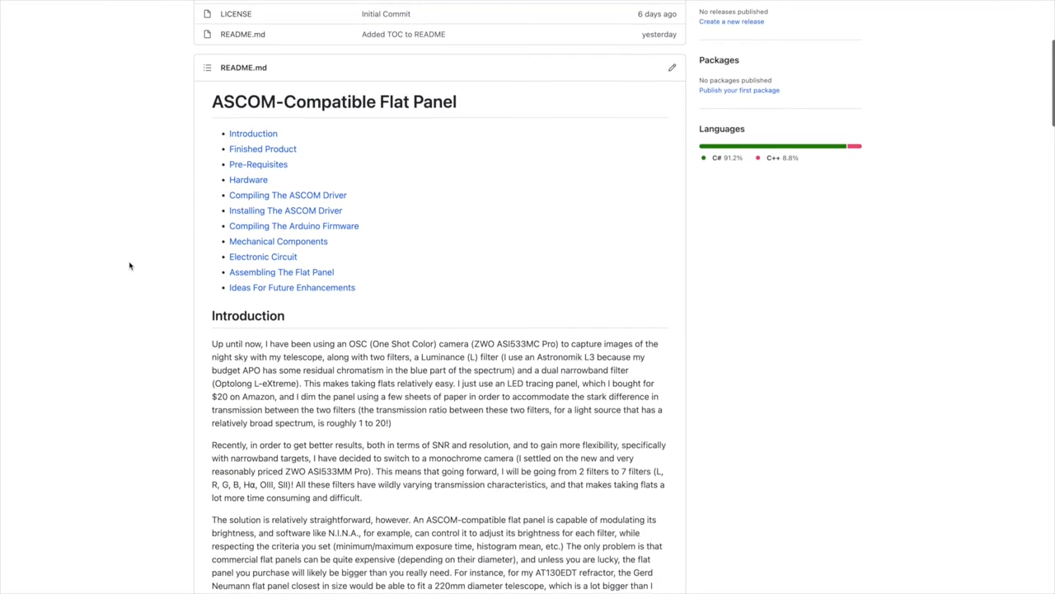
pyautogui.scroll(-3)
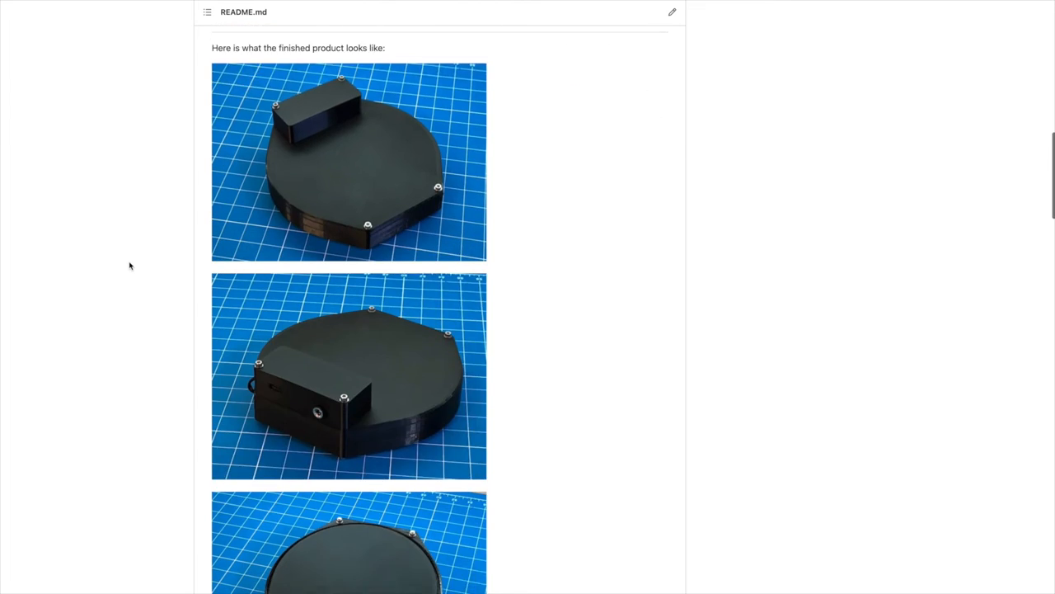
pyautogui.scroll(-3)
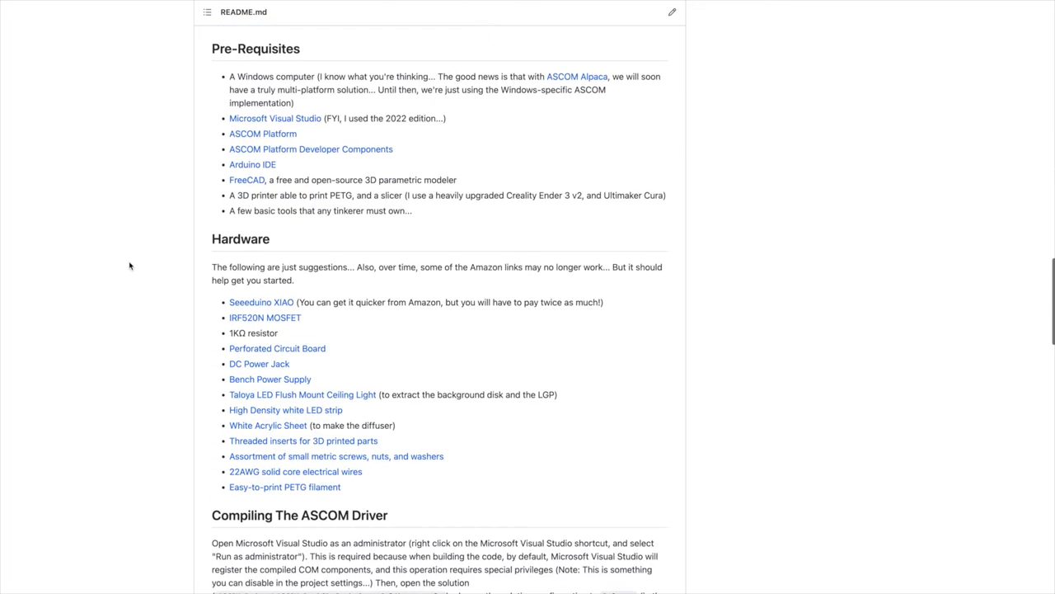
pyautogui.scroll(-3)
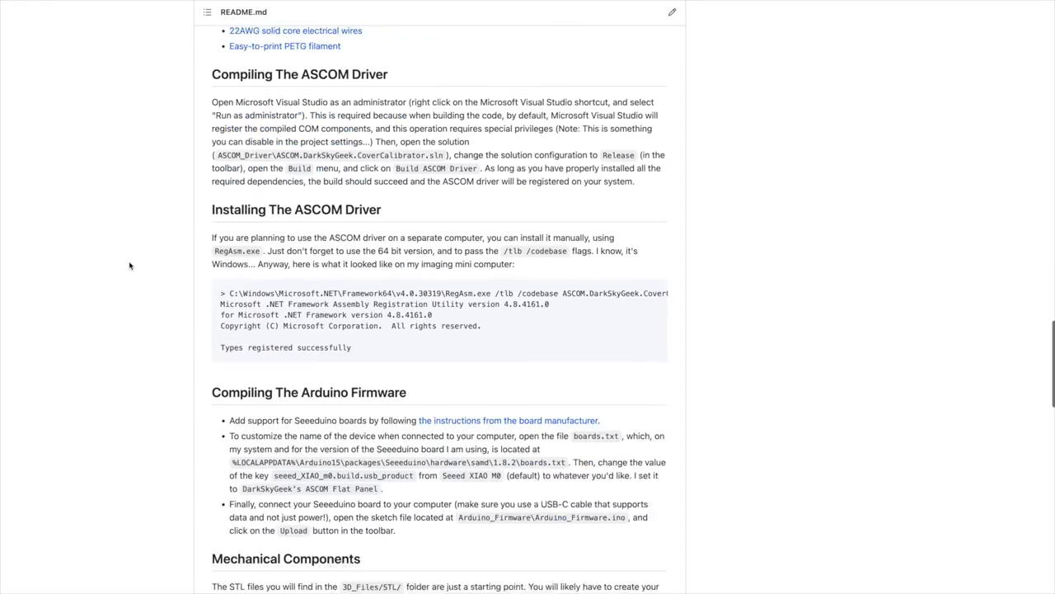
pyautogui.scroll(-3)
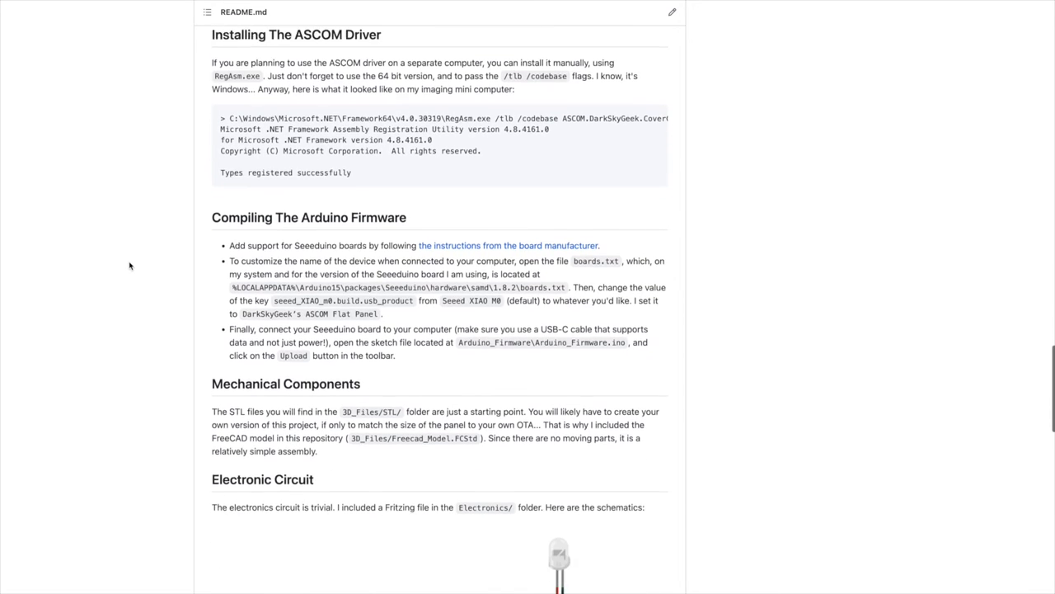
pyautogui.scroll(-3)
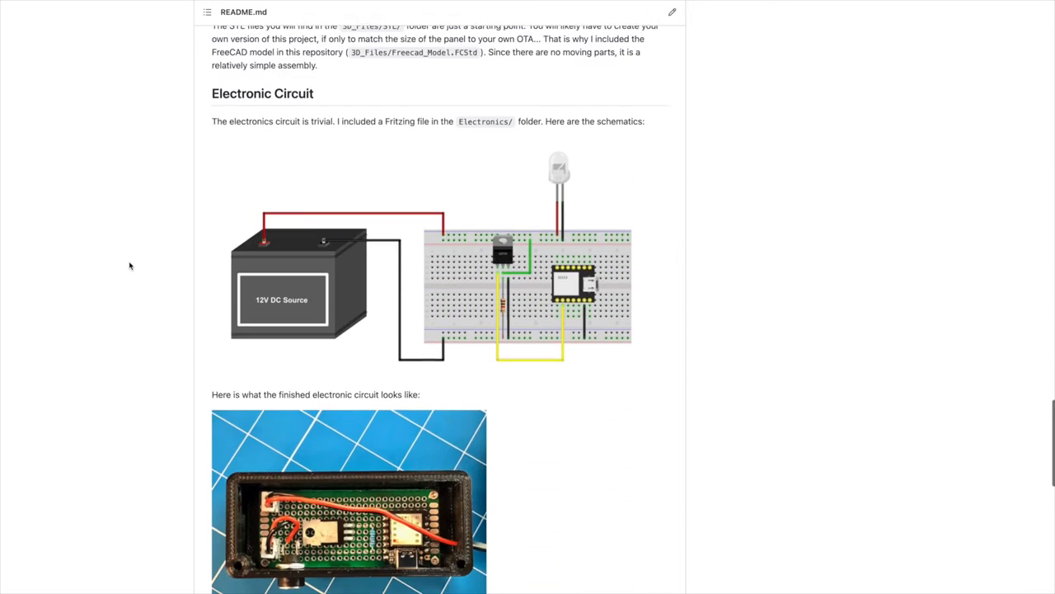
pyautogui.scroll(-3)
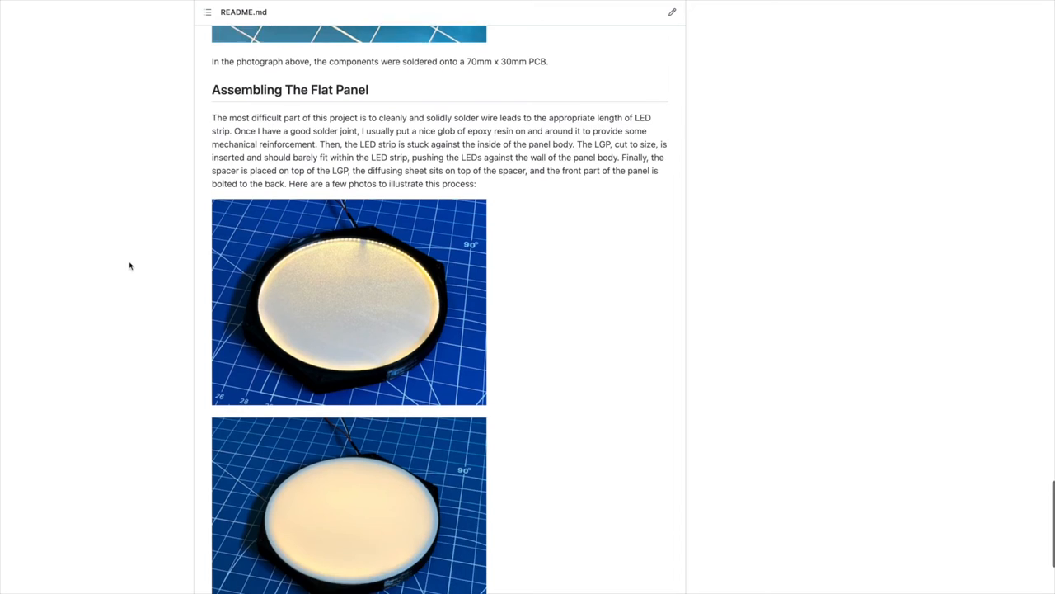
pyautogui.scroll(-3)
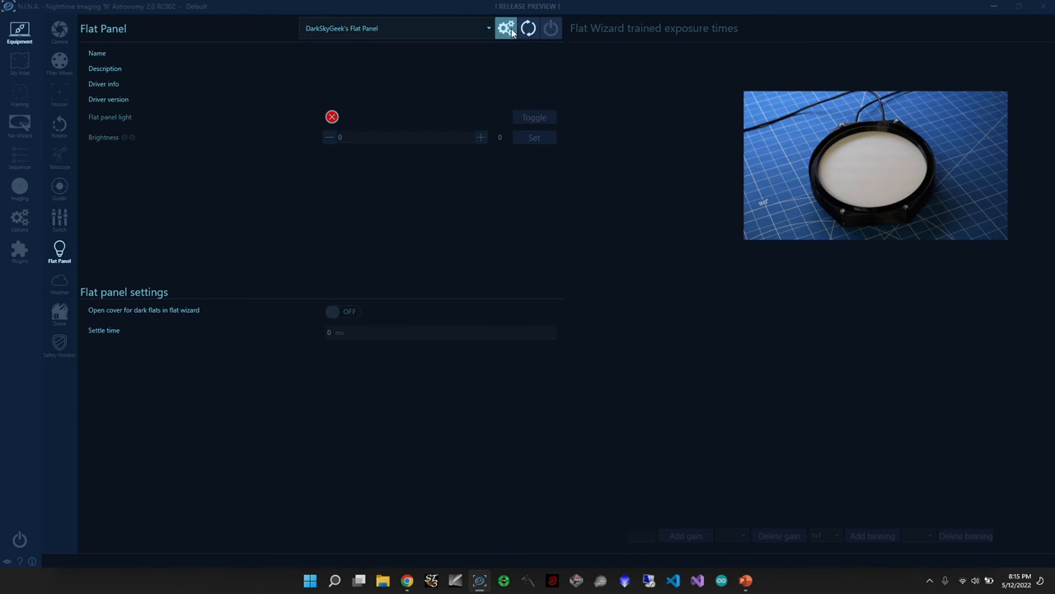
# - Accept the driver settings with COM port auto-detection and connect DarkSkyGeek's Flat Panel
pyautogui.click(507, 28)
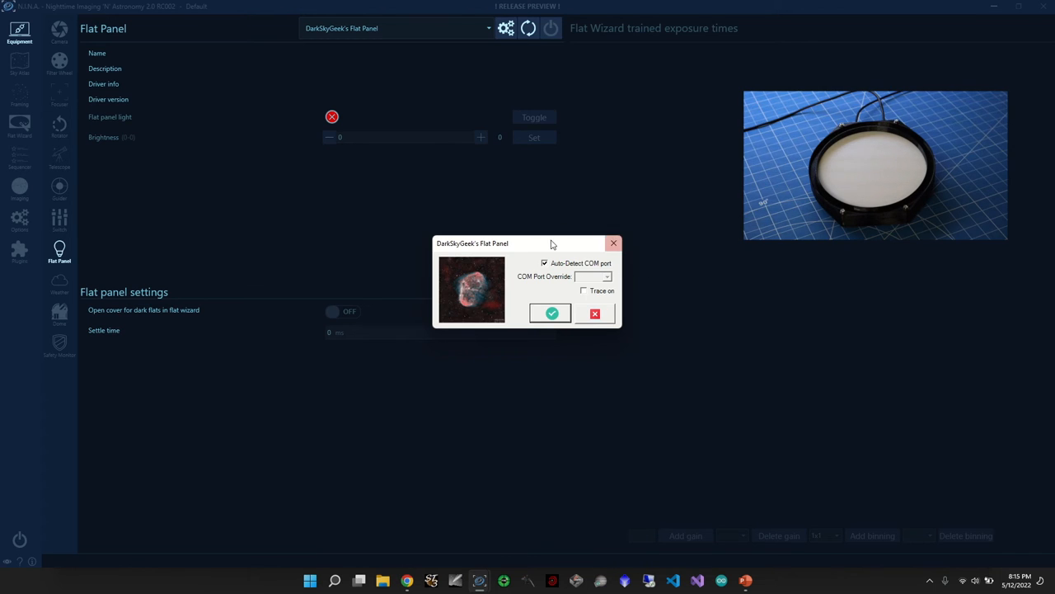
pyautogui.moveTo(614, 243)
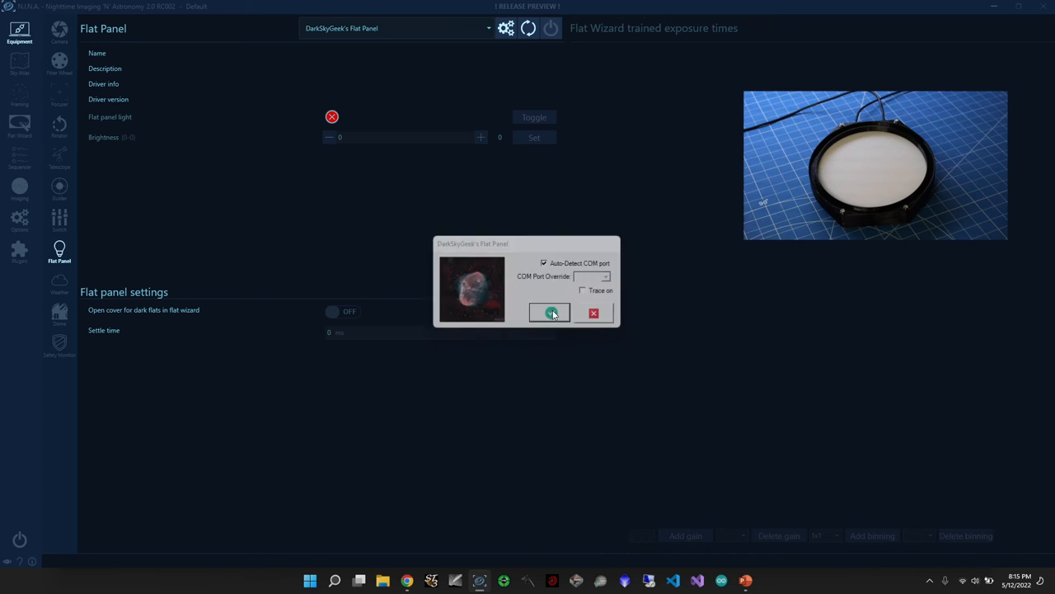
pyautogui.click(551, 313)
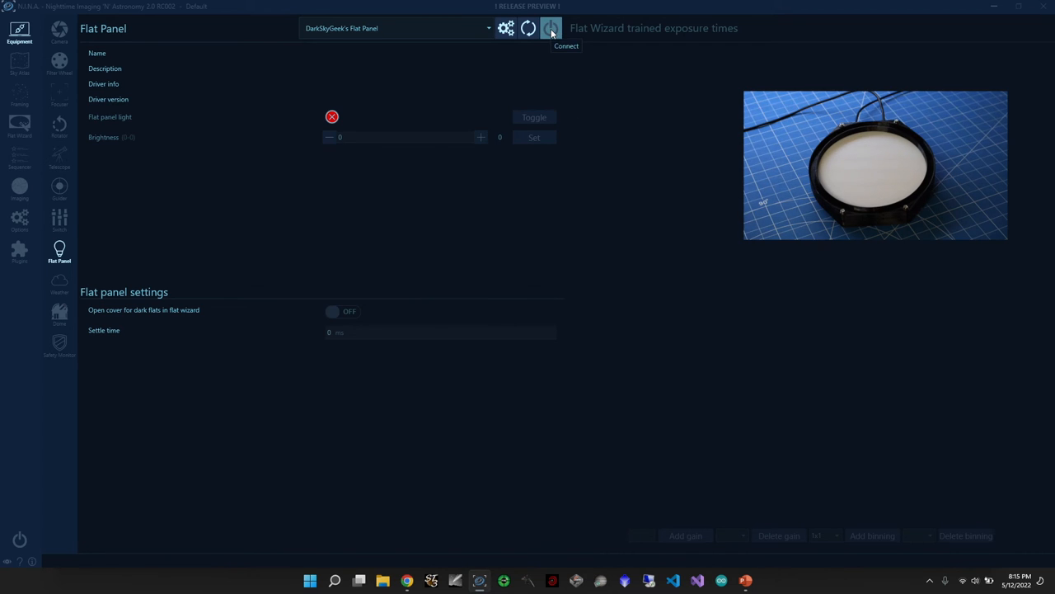
pyautogui.click(551, 28)
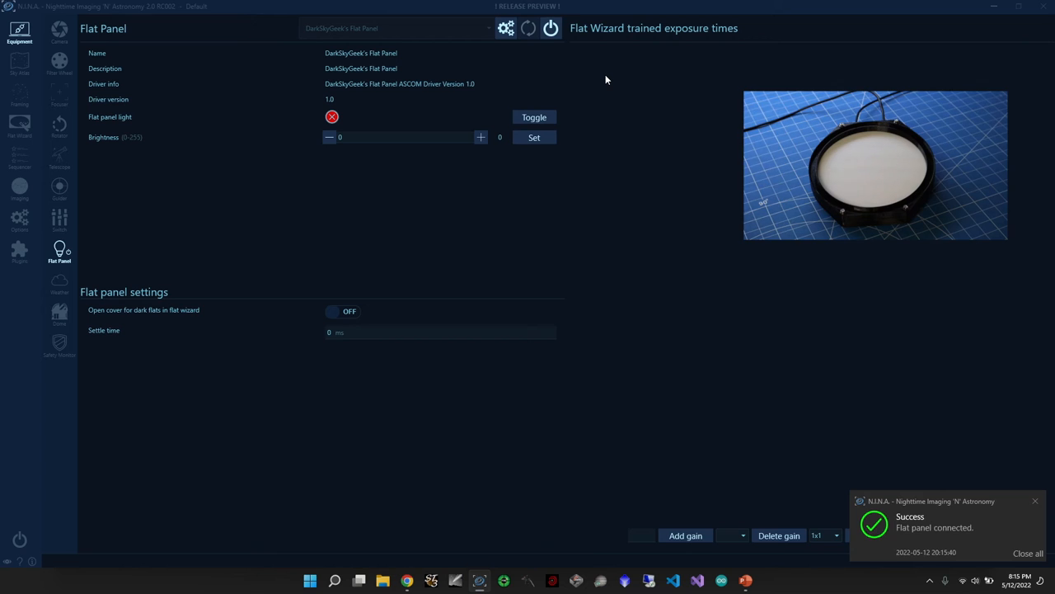
pyautogui.moveTo(528, 108)
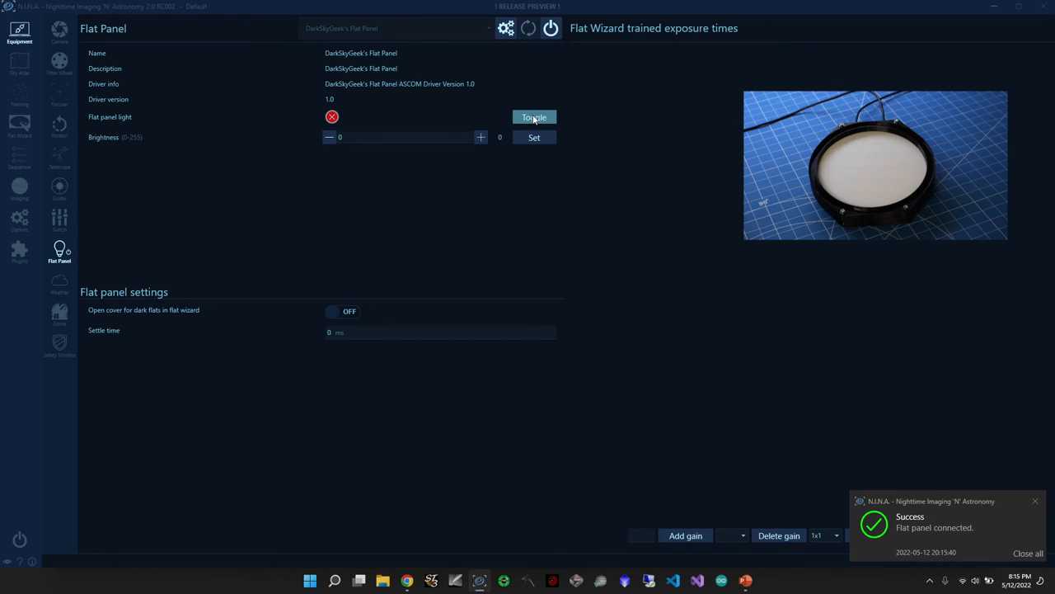
# - Toggle the flat panel light on and back off, then start editing Brightness
pyautogui.click(534, 116)
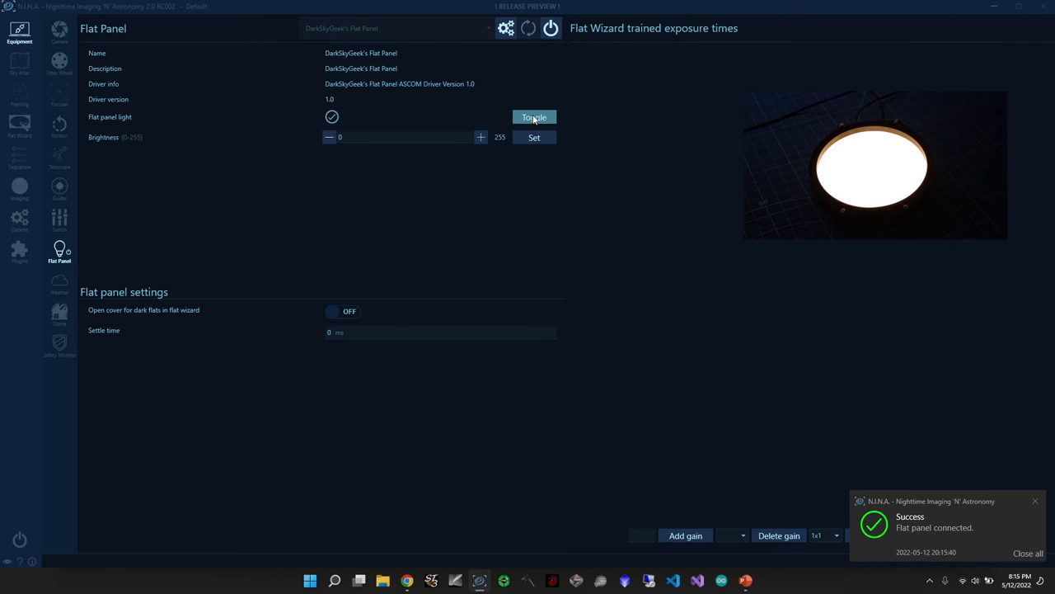
pyautogui.click(535, 116)
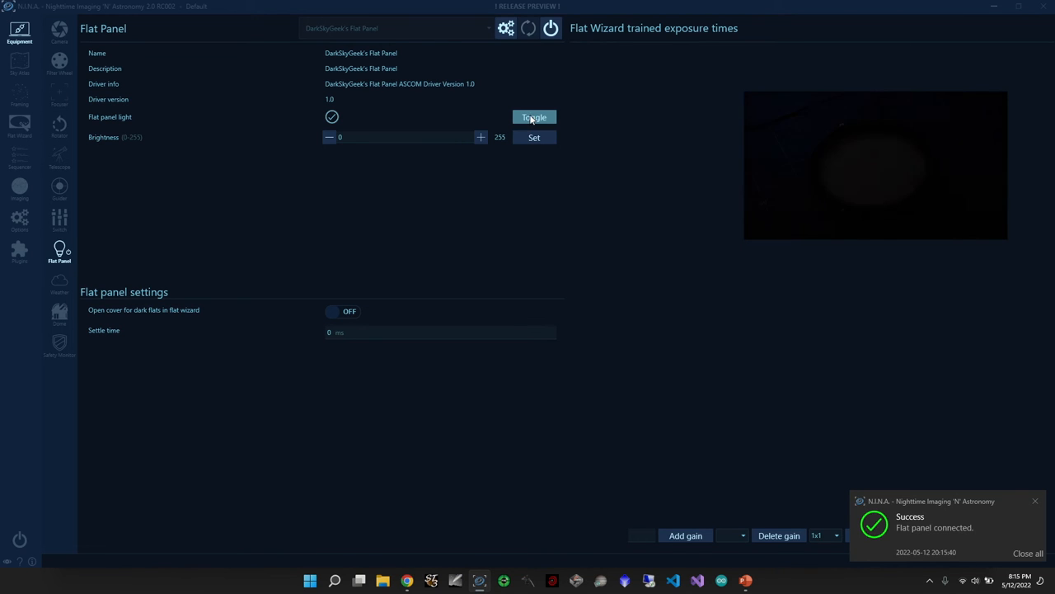
pyautogui.click(533, 117)
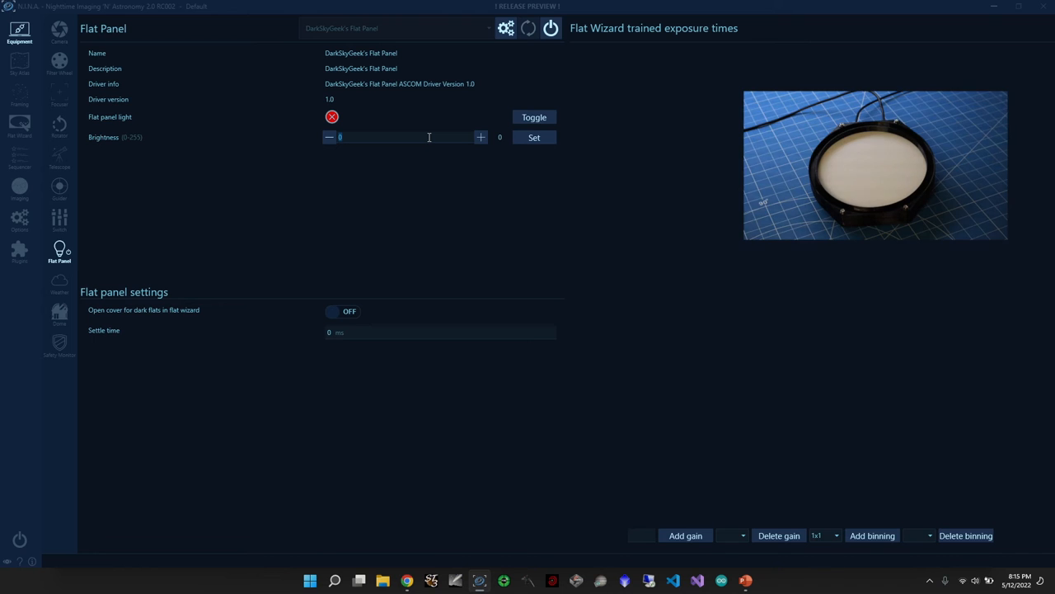
# - Set the flat panel brightness to 30, then raise it to 150 and apply it
pyautogui.write('30')
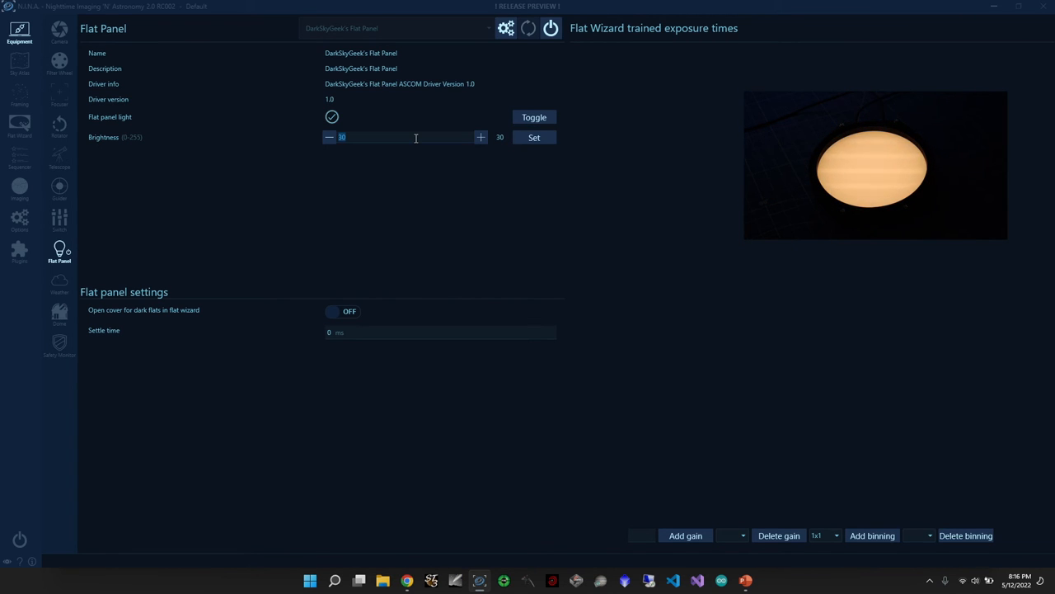
pyautogui.write('150')
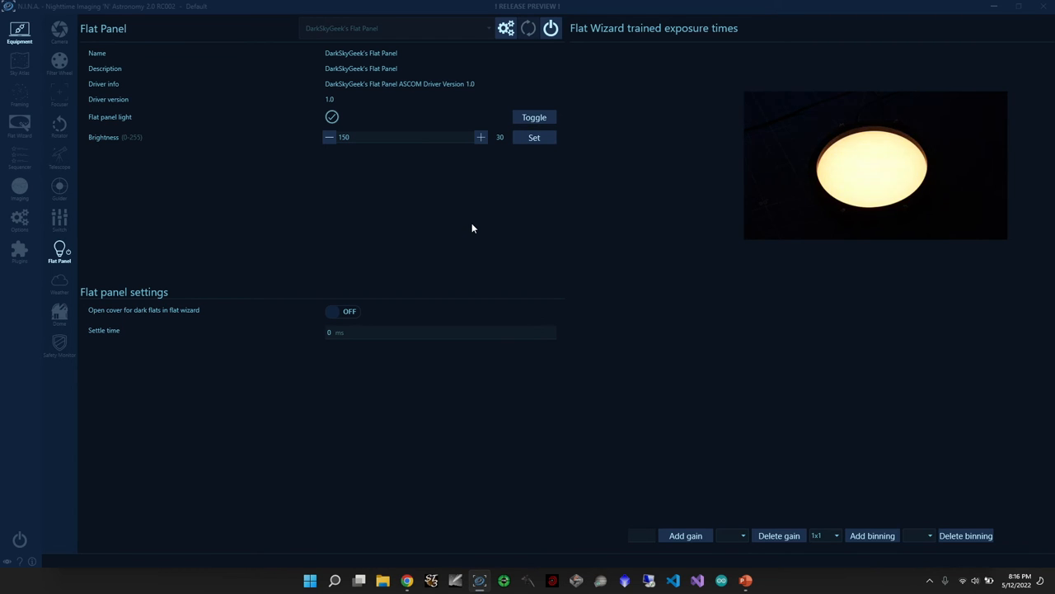
pyautogui.click(535, 137)
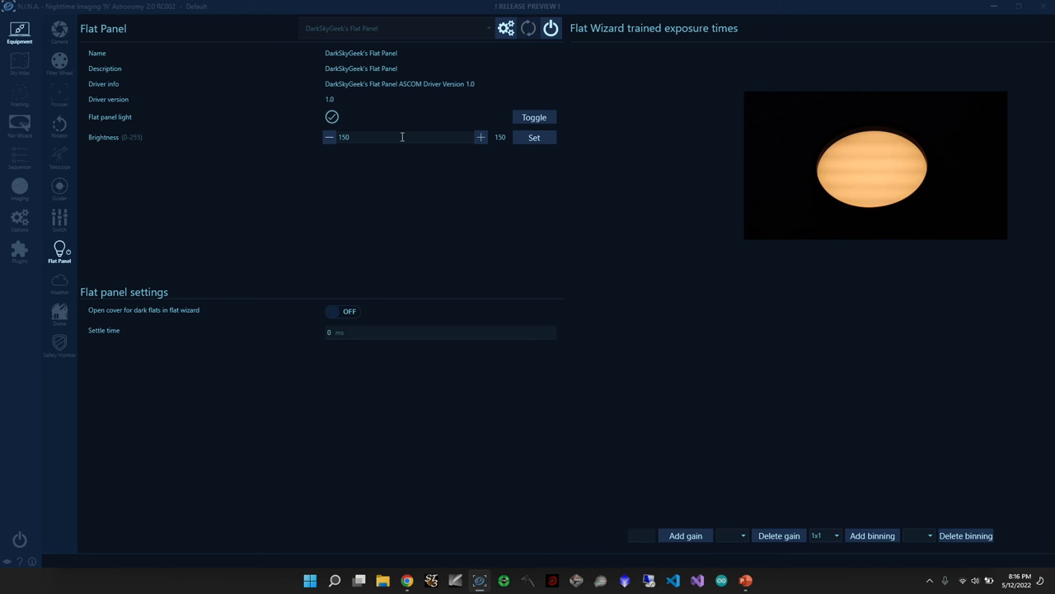
pyautogui.moveTo(493, 115)
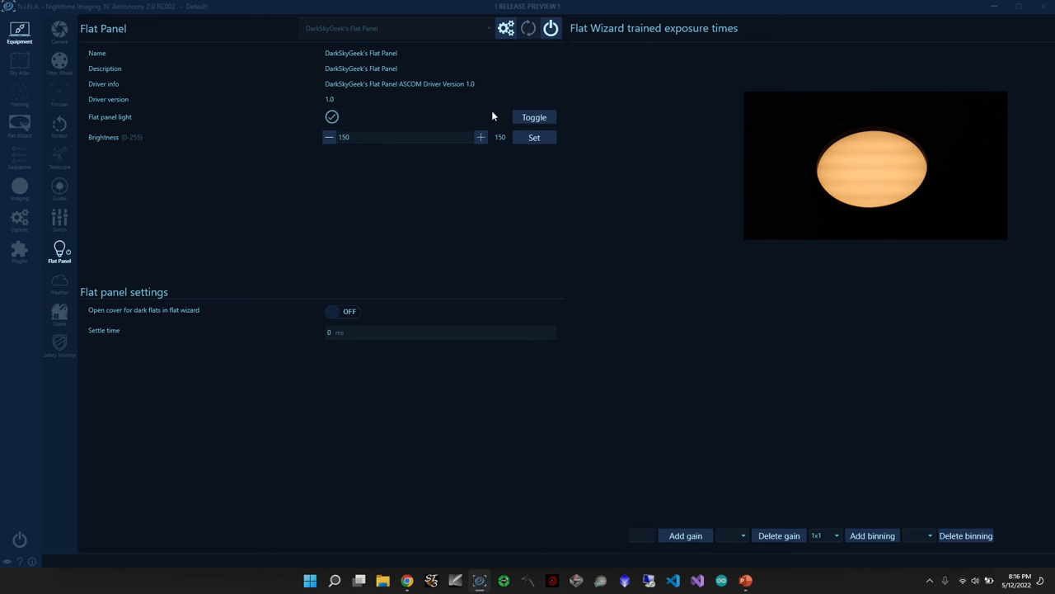
# - Switch the flat panel light off and confirm disconnecting the flat panel
pyautogui.click(551, 28)
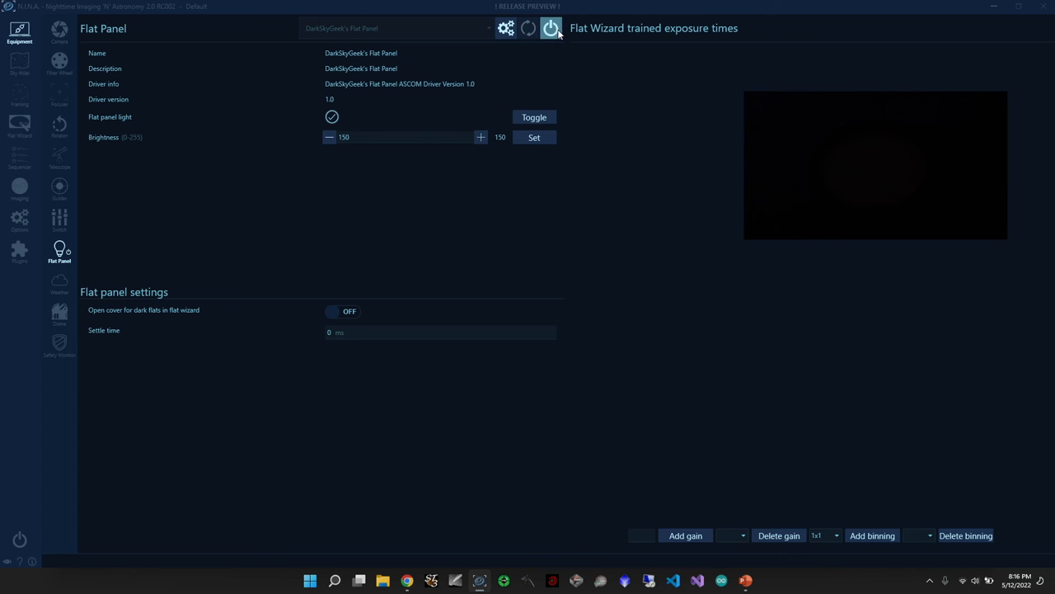
pyautogui.click(534, 117)
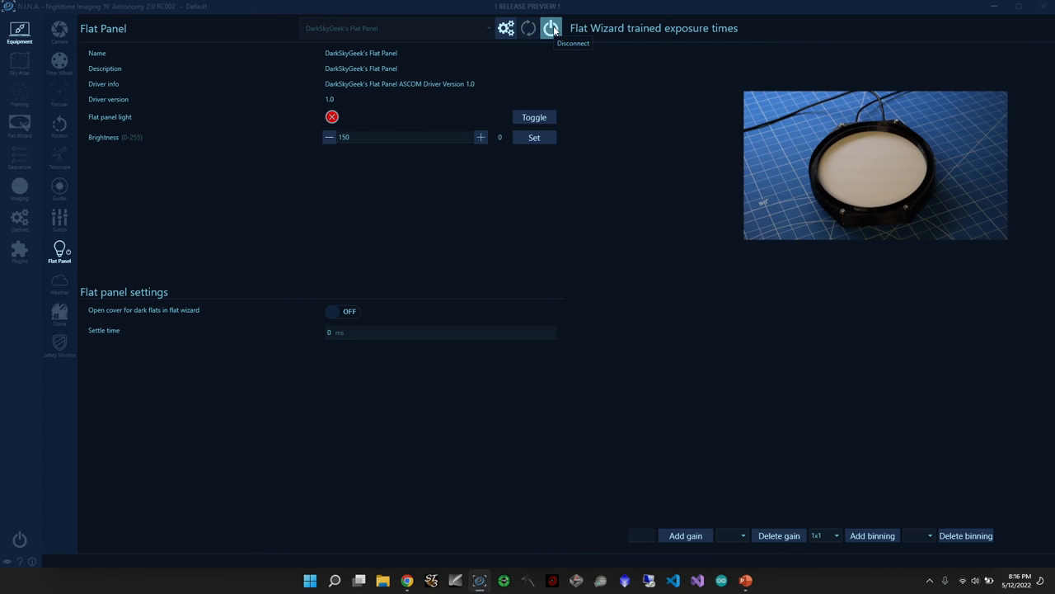
pyautogui.click(551, 28)
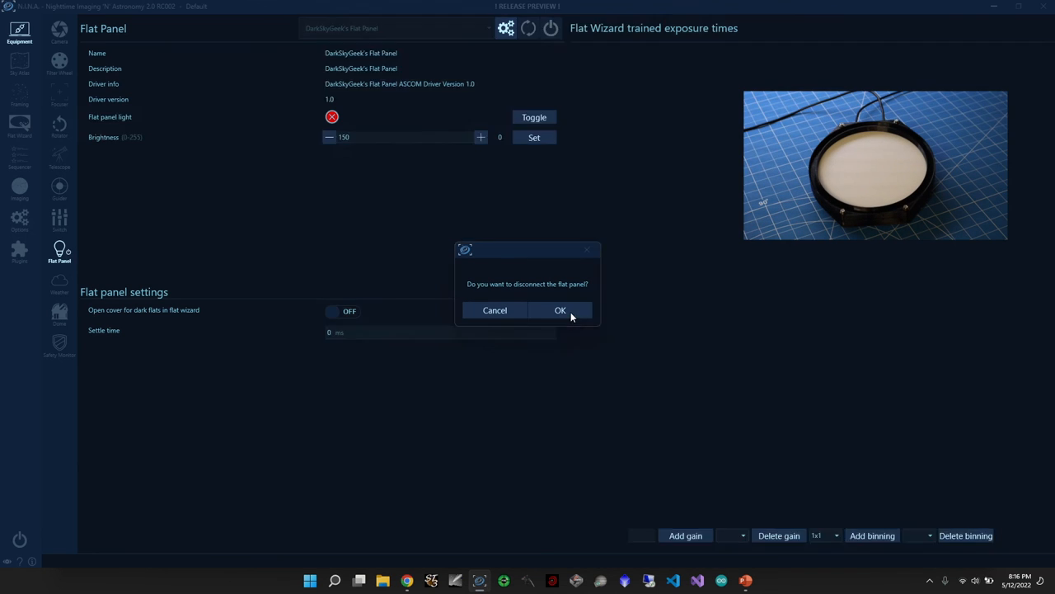